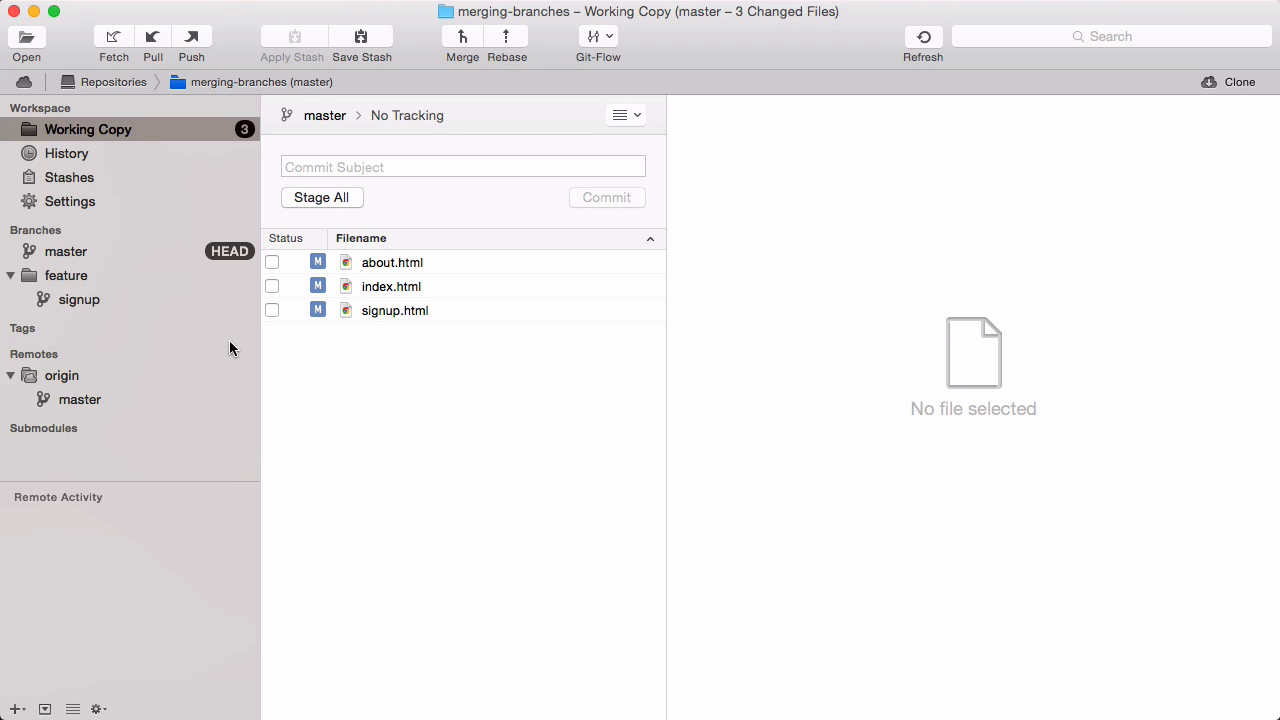
Stash the modified about.html, index.html and signup.html via Save Stash.
click(360, 42)
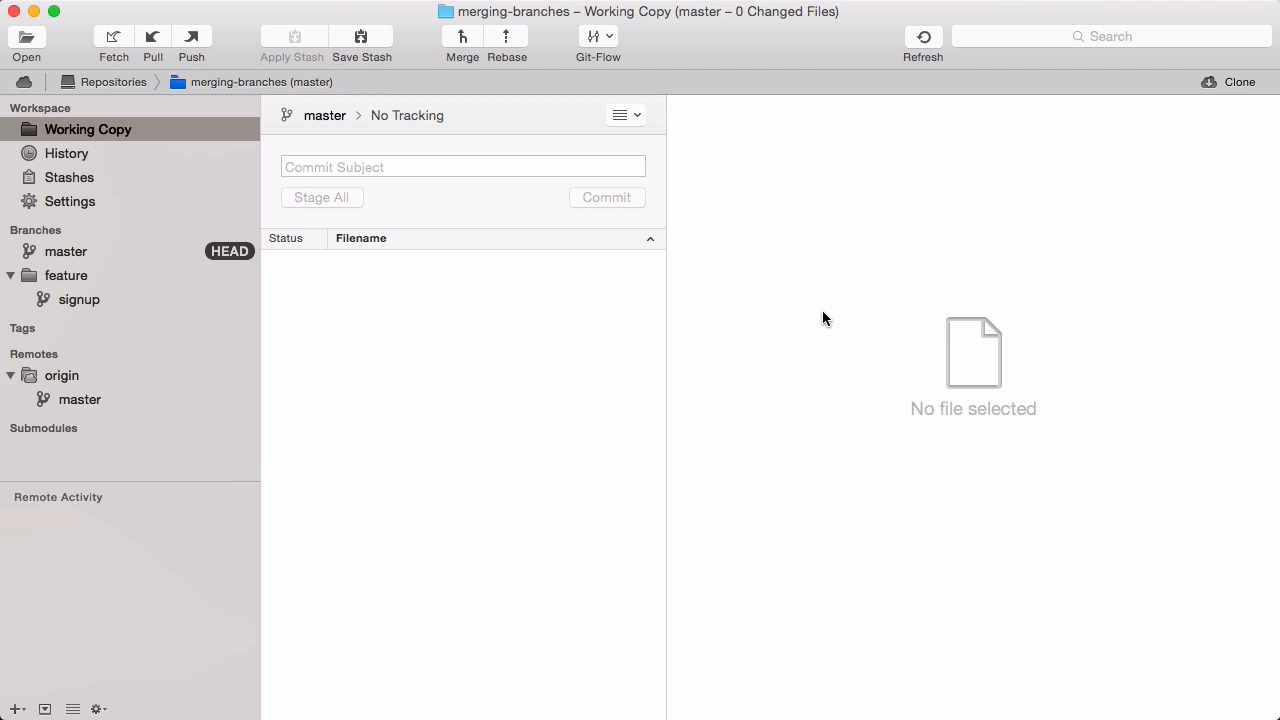
mouse_move(244, 188)
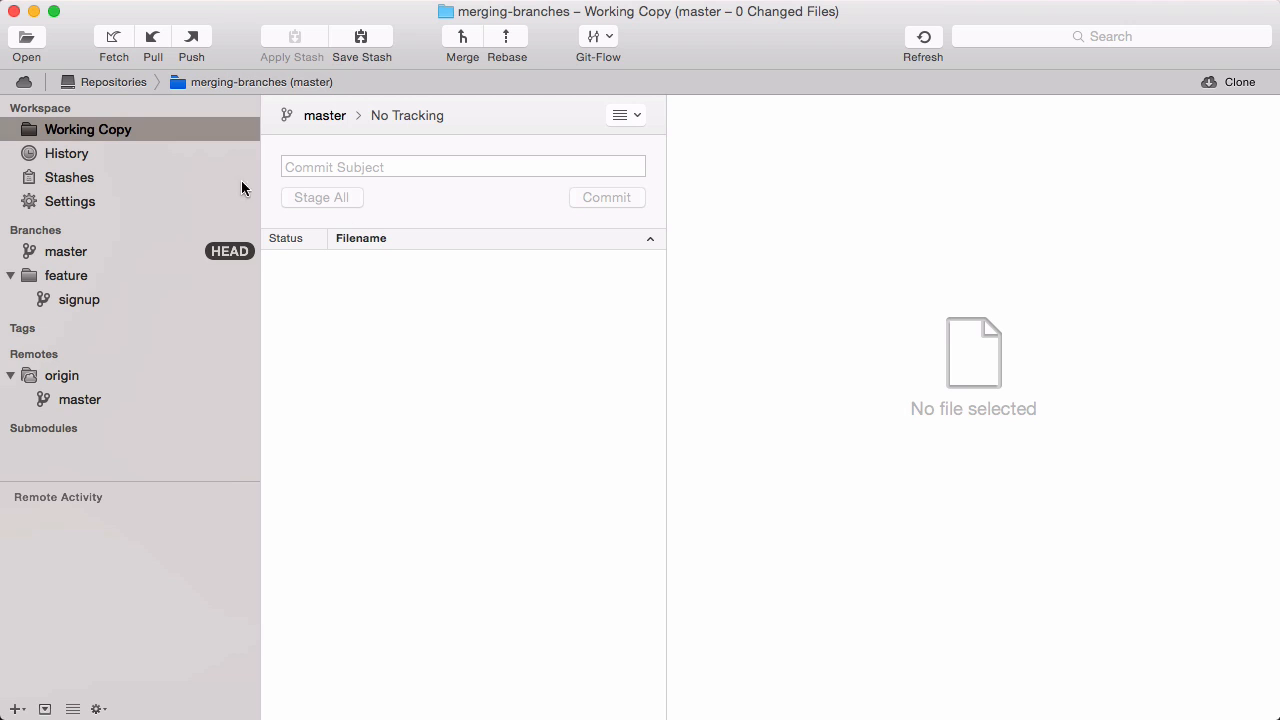
Show the Stashes list with the 'WIP on master: c0dc4dc Add signup page' stash.
click(68, 176)
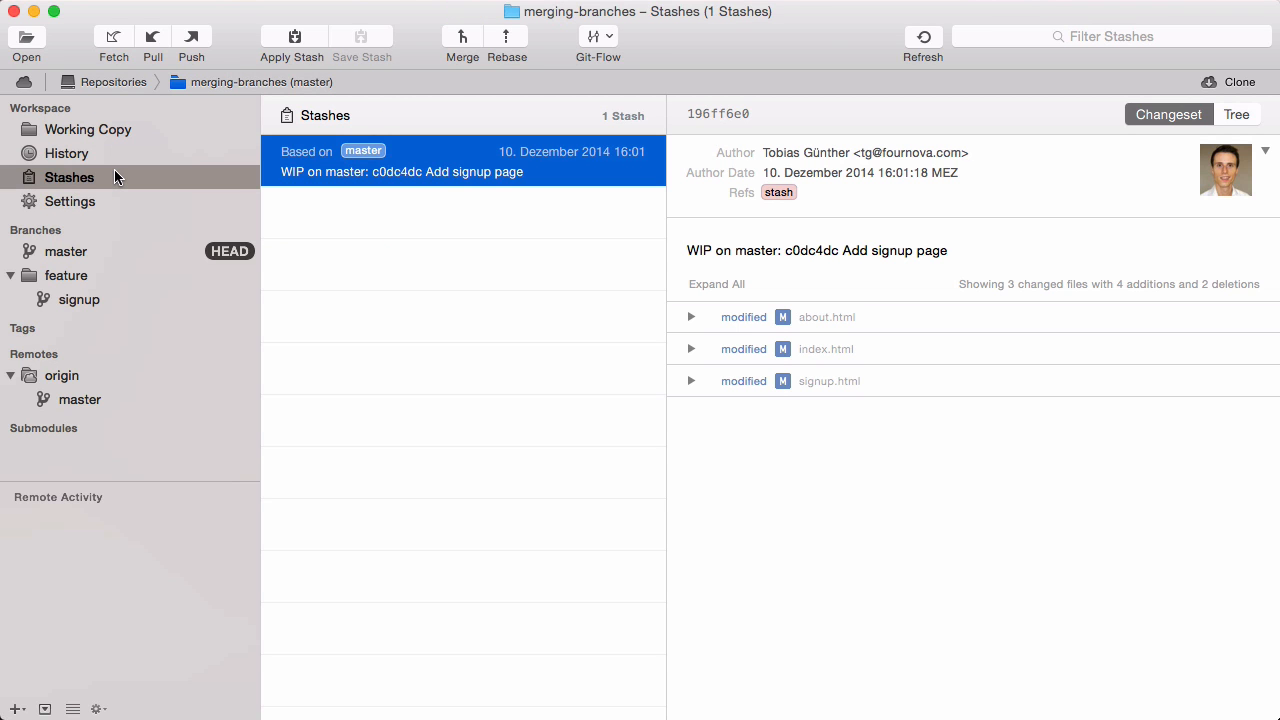
mouse_move(516, 228)
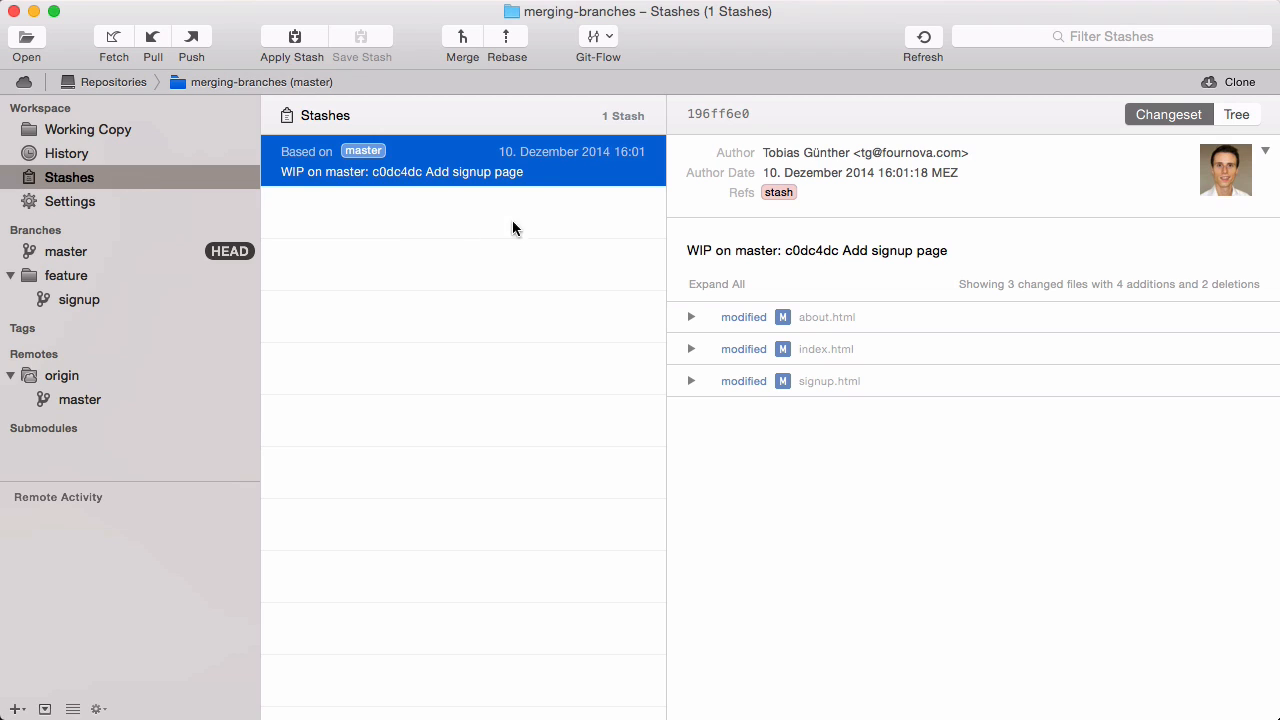
mouse_move(552, 178)
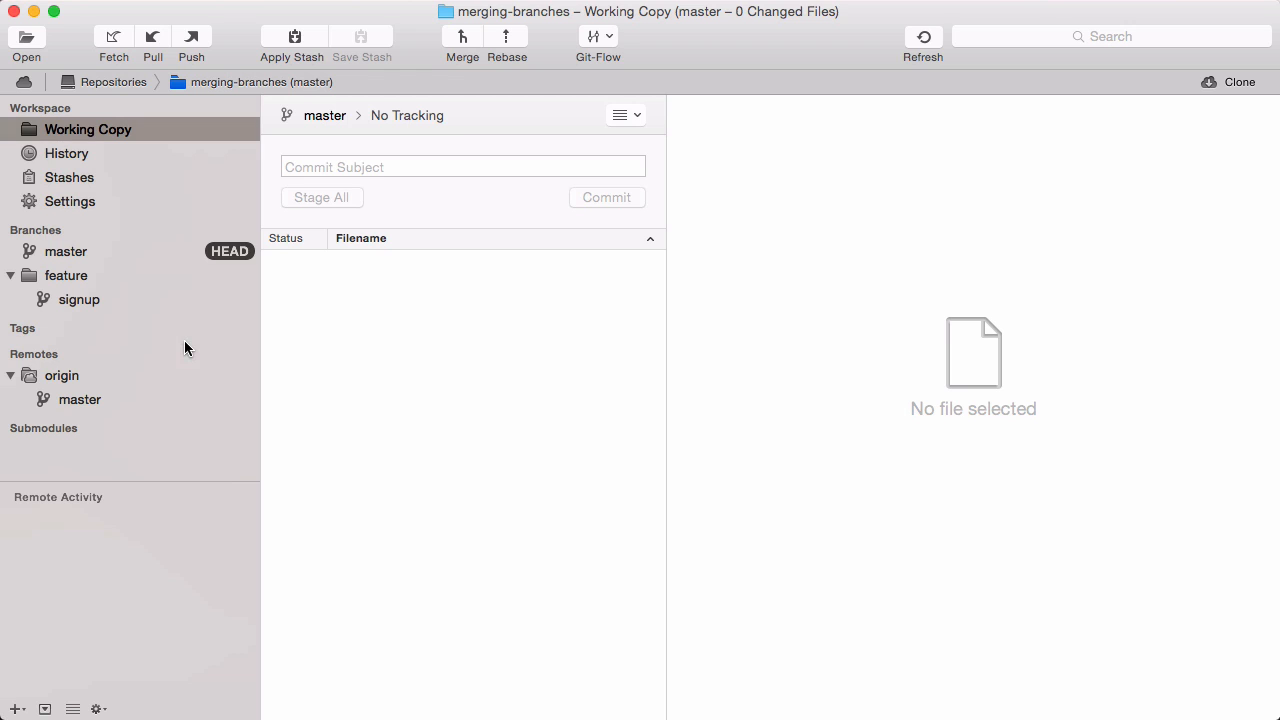
mouse_move(276, 136)
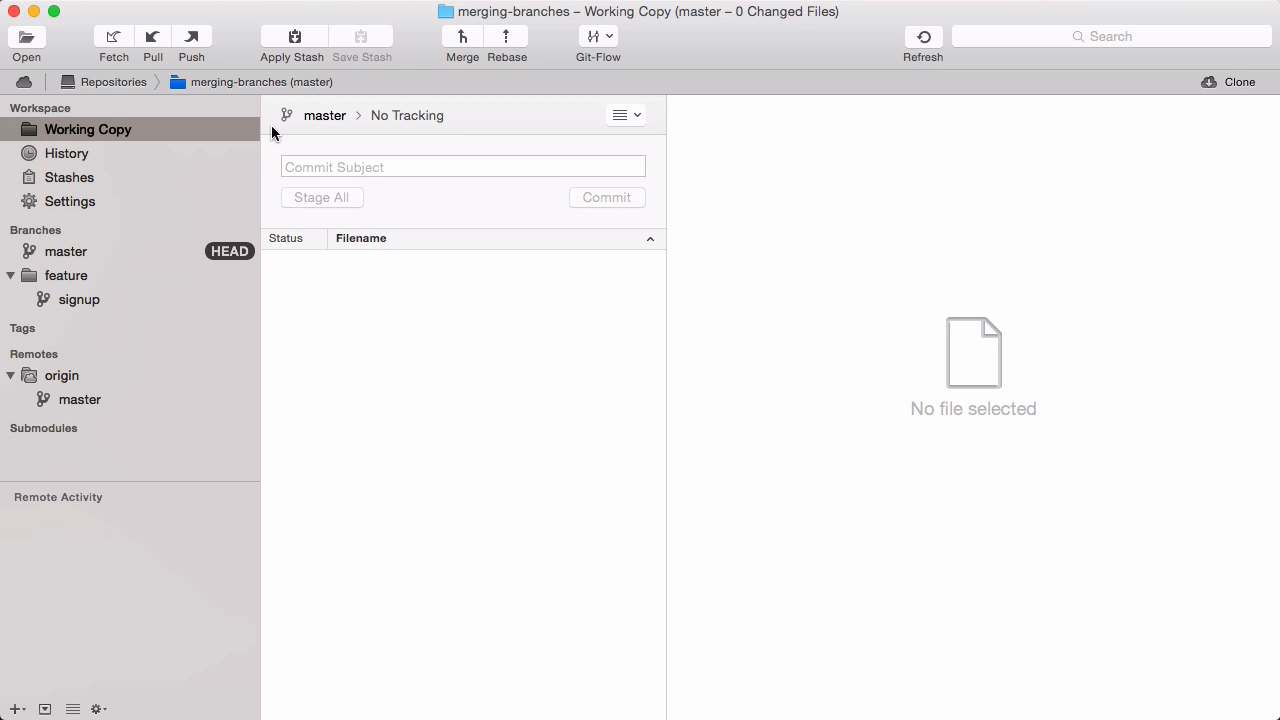
Apply the signup-page stash, keeping it, so the three HTML files reappear as changes.
click(292, 36)
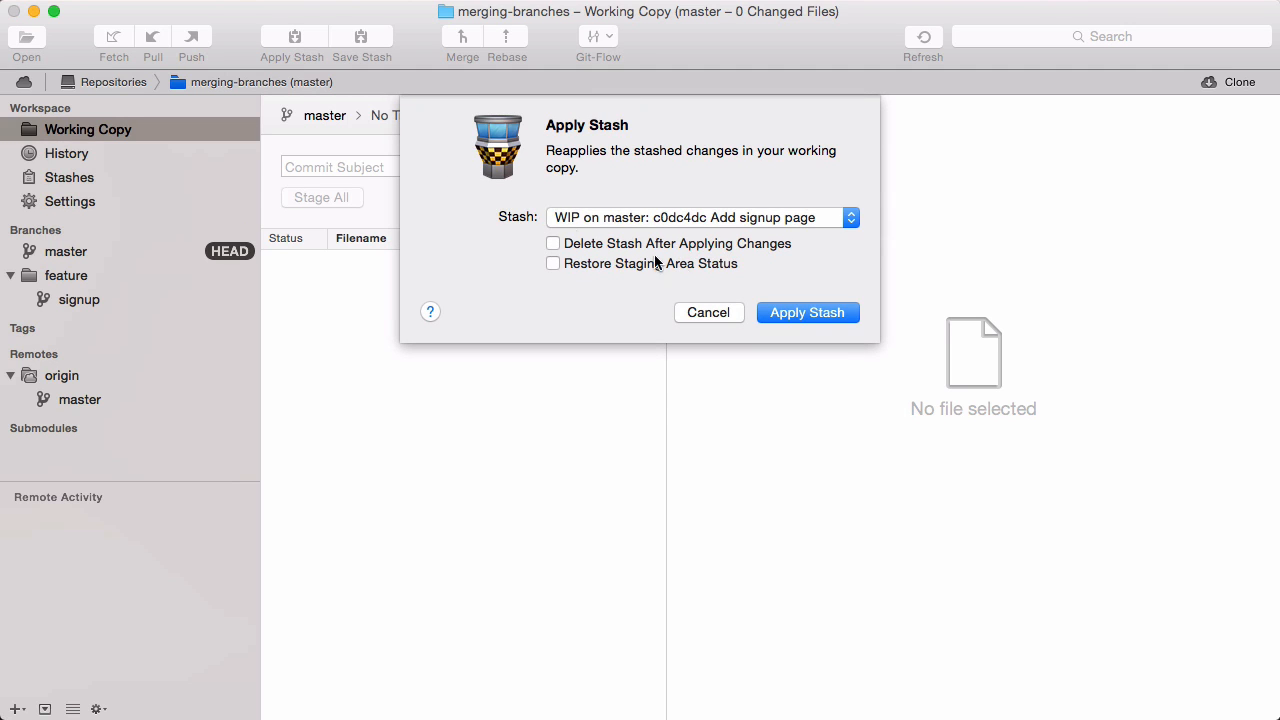
click(808, 312)
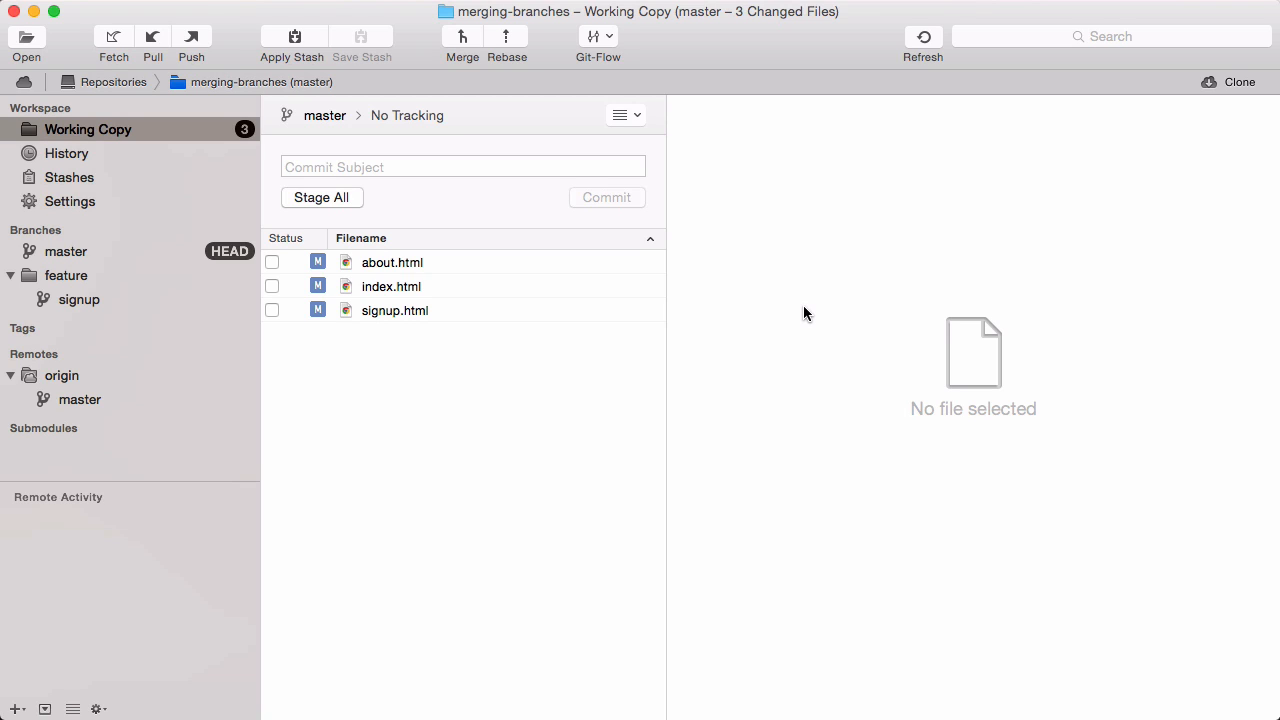
mouse_move(668, 292)
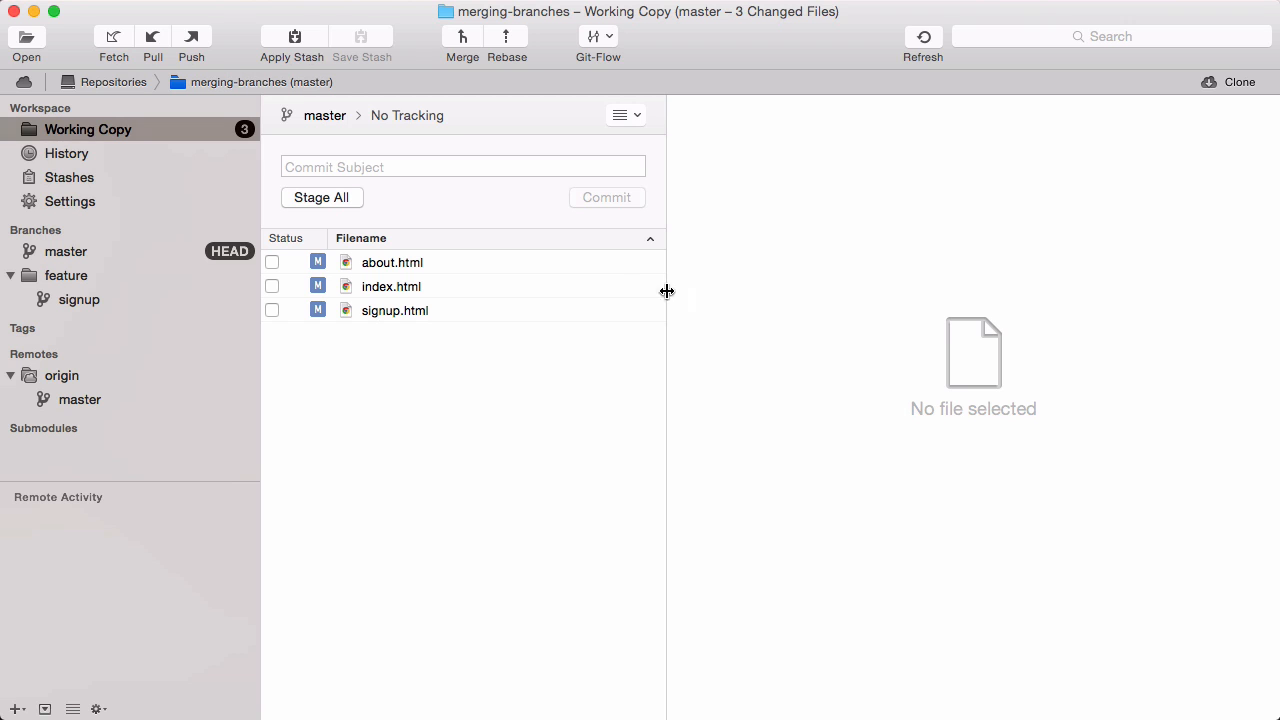
Delete the signup-page stash from the Stashes list, leaving it empty.
click(68, 176)
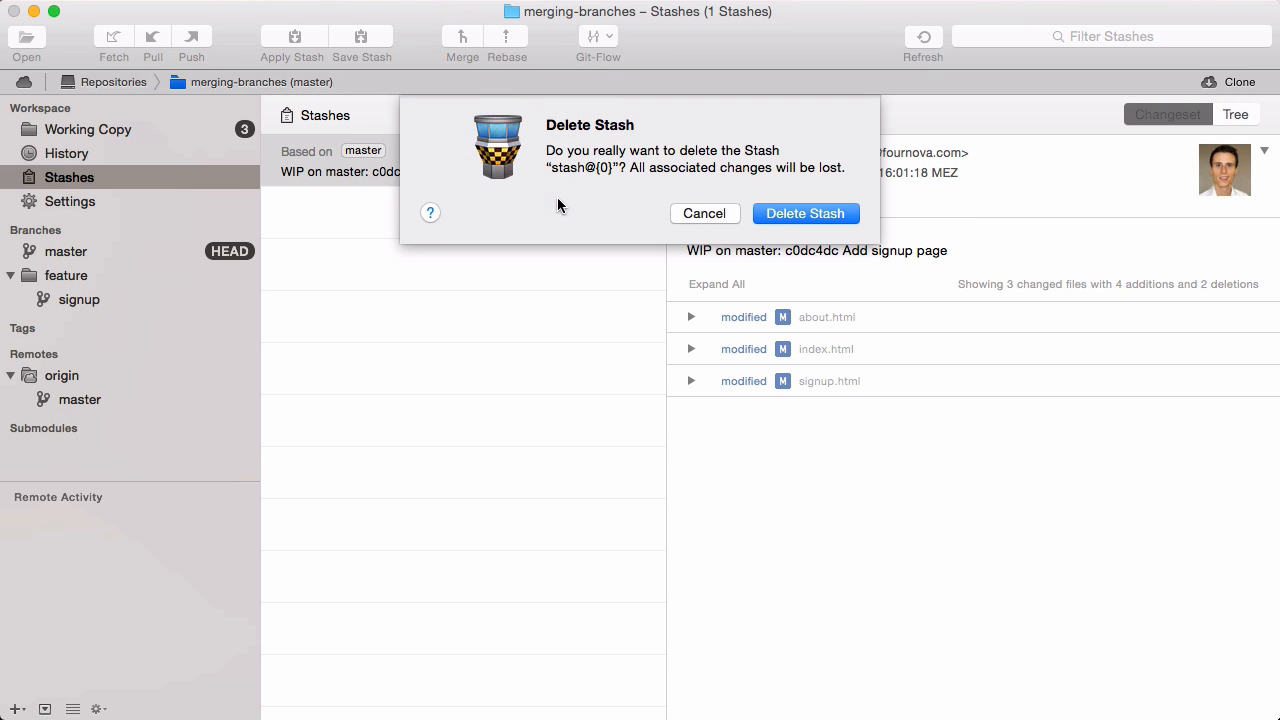
click(804, 212)
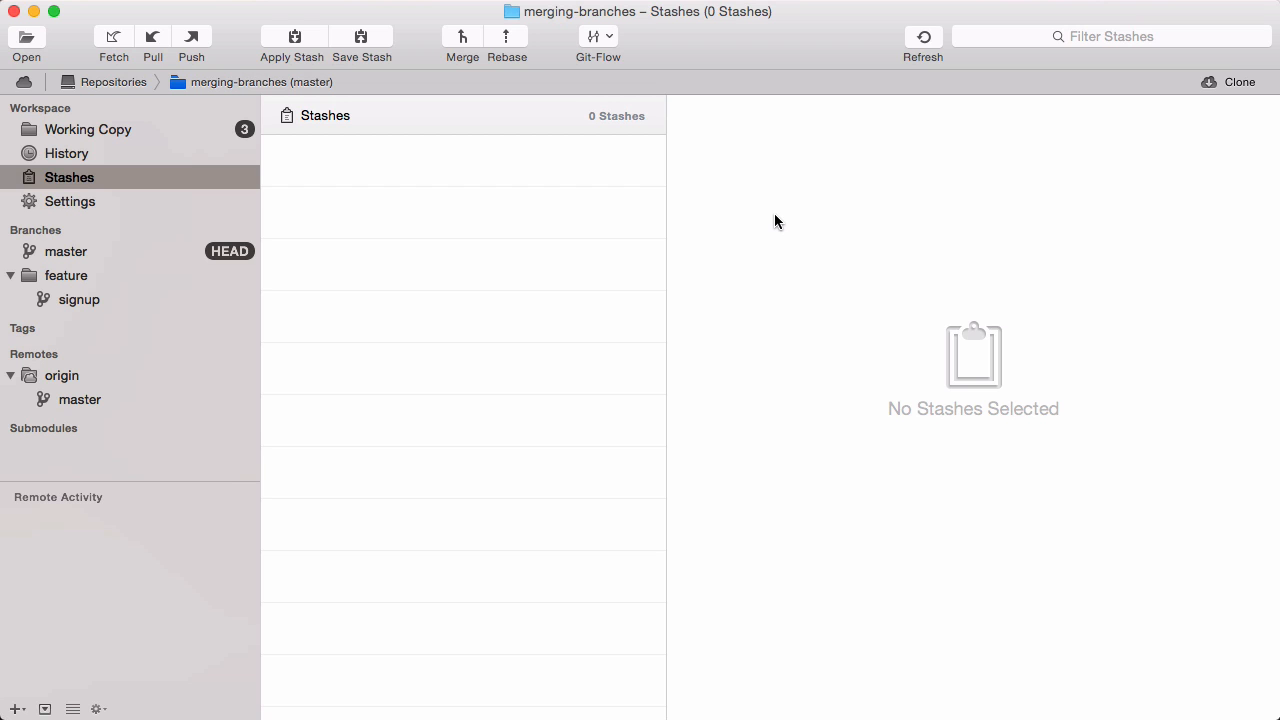
Apply the stash with Delete Stash After Applying Changes enabled, then verify the Stashes list is empty.
click(88, 128)
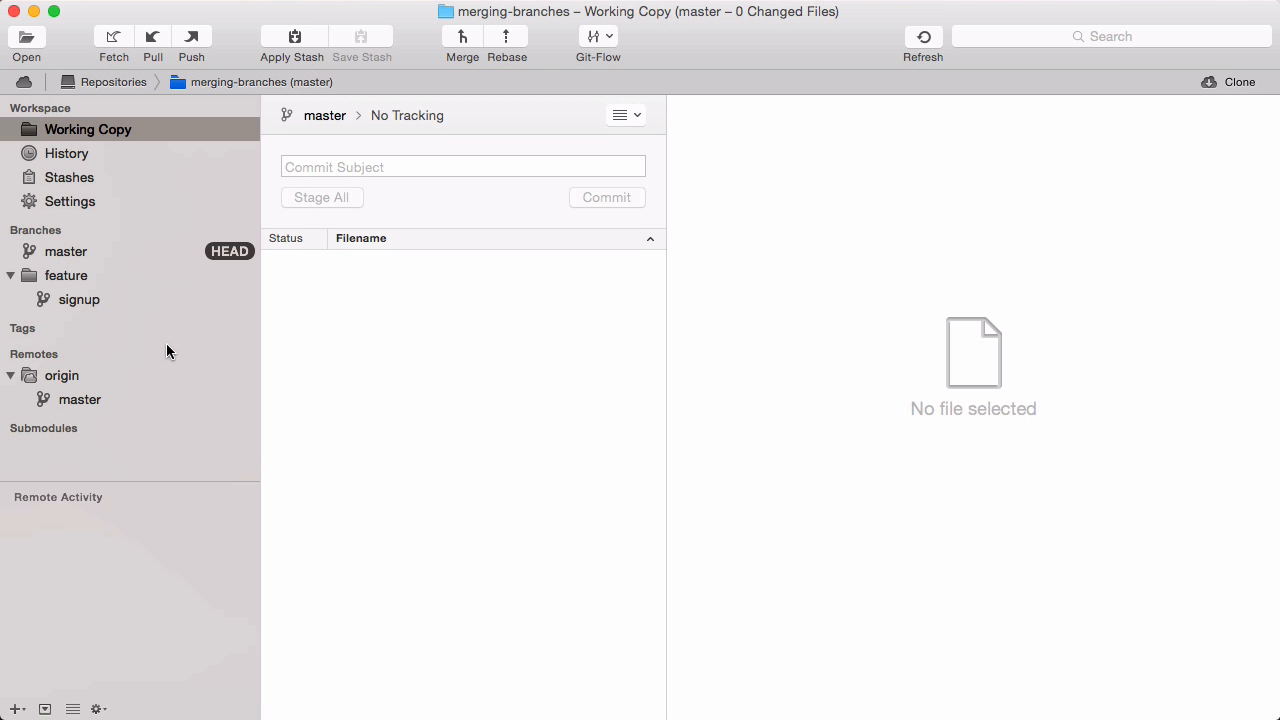
mouse_move(292, 36)
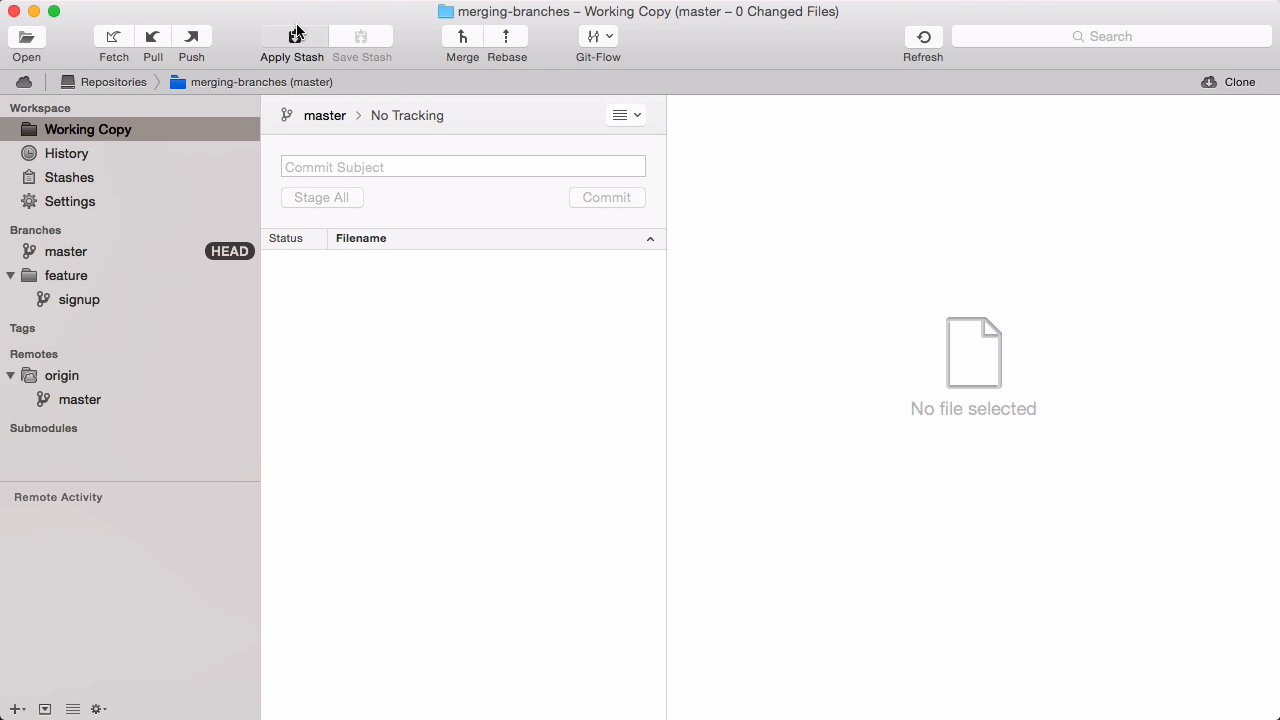
click(292, 42)
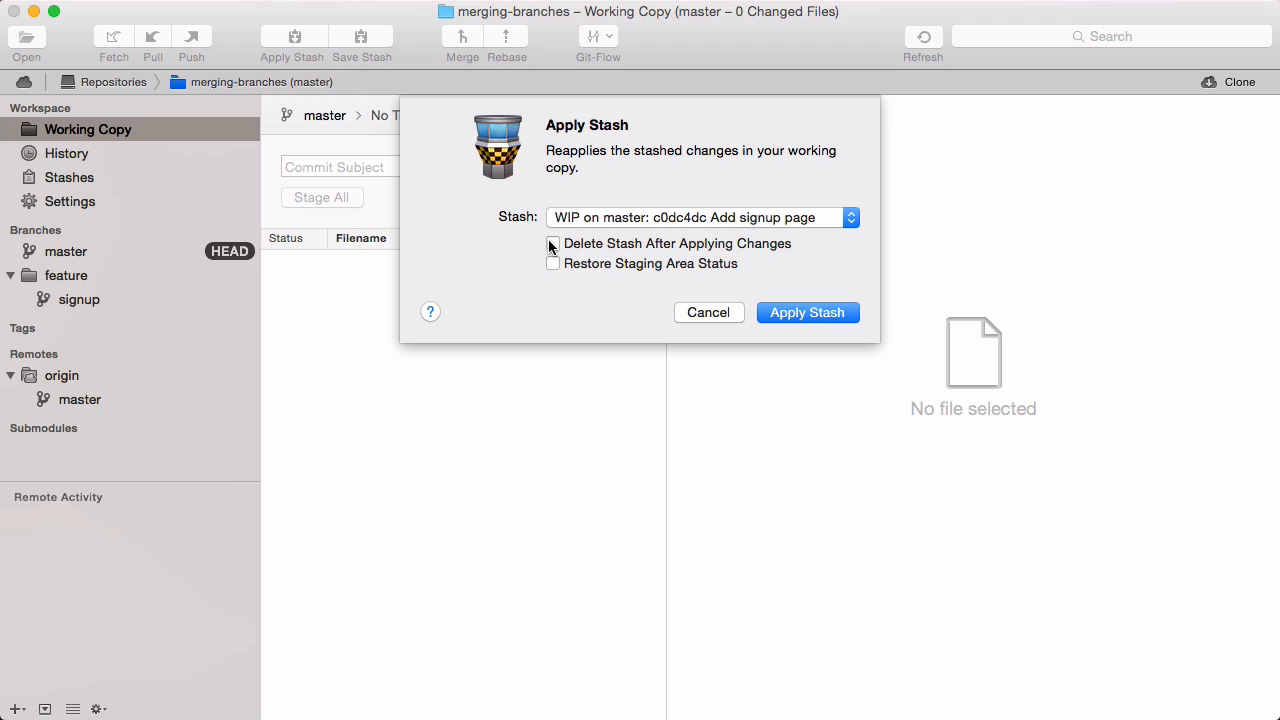
click(552, 244)
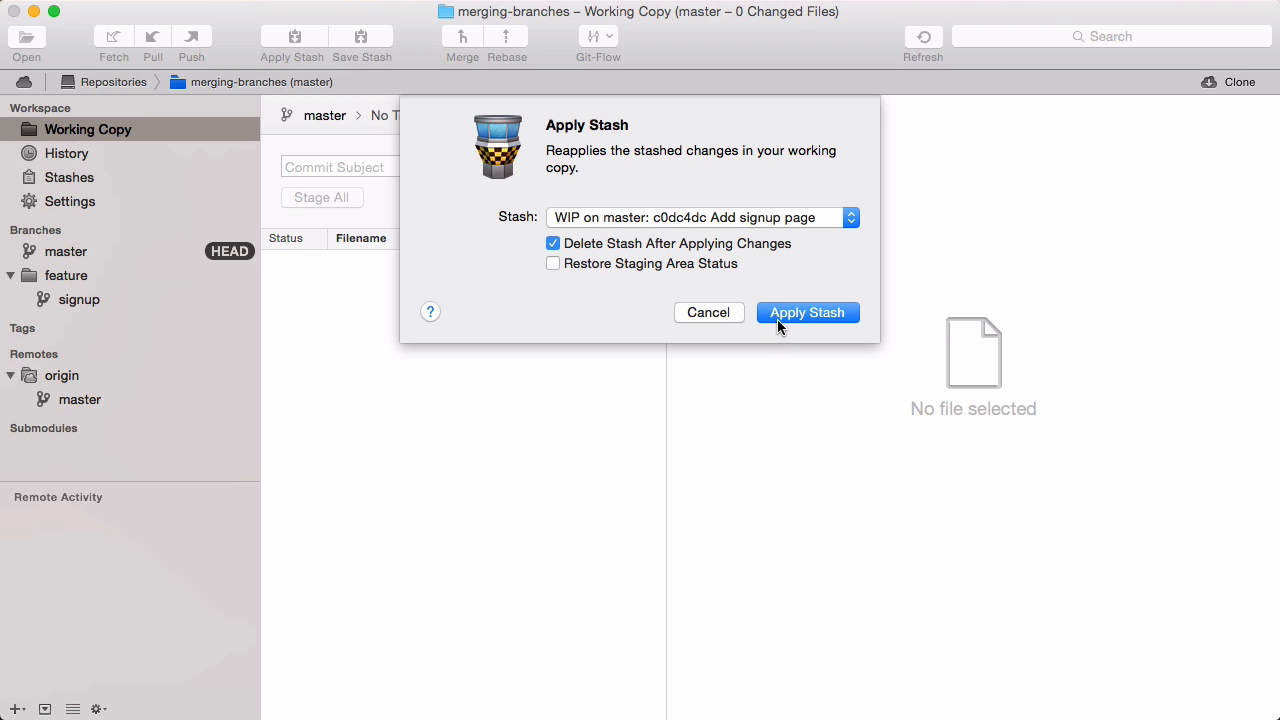
click(808, 312)
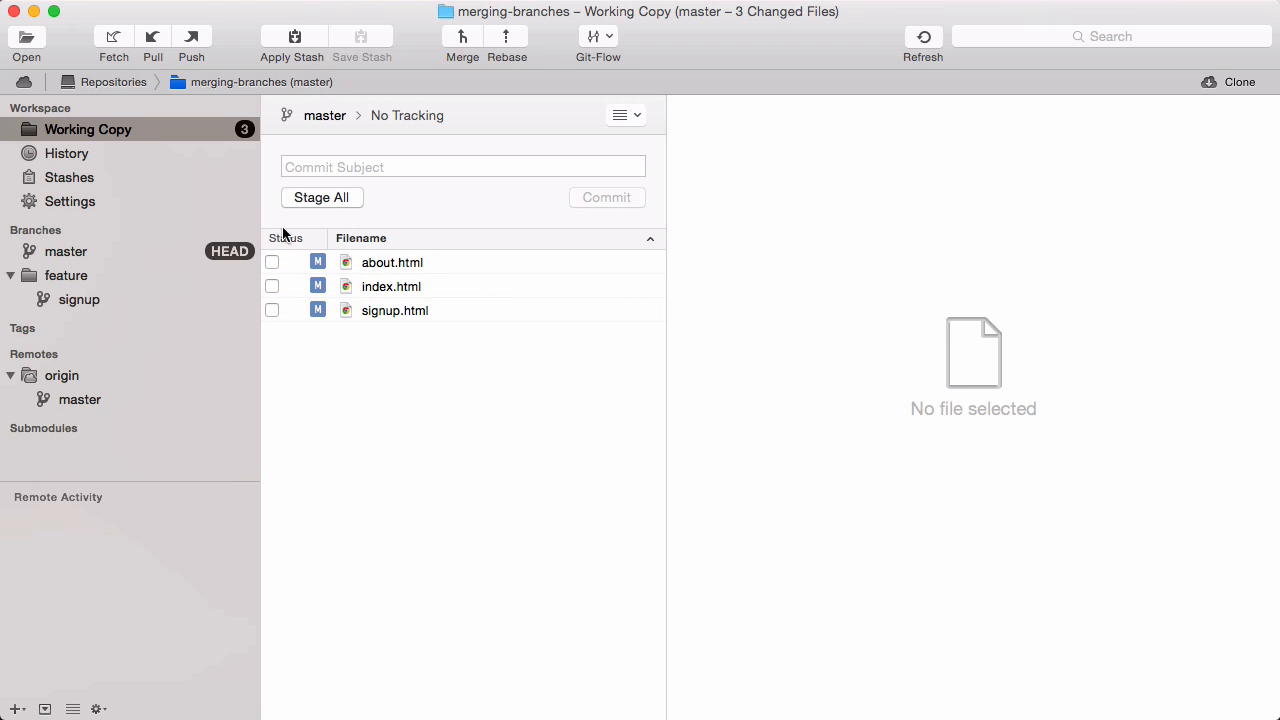
click(68, 176)
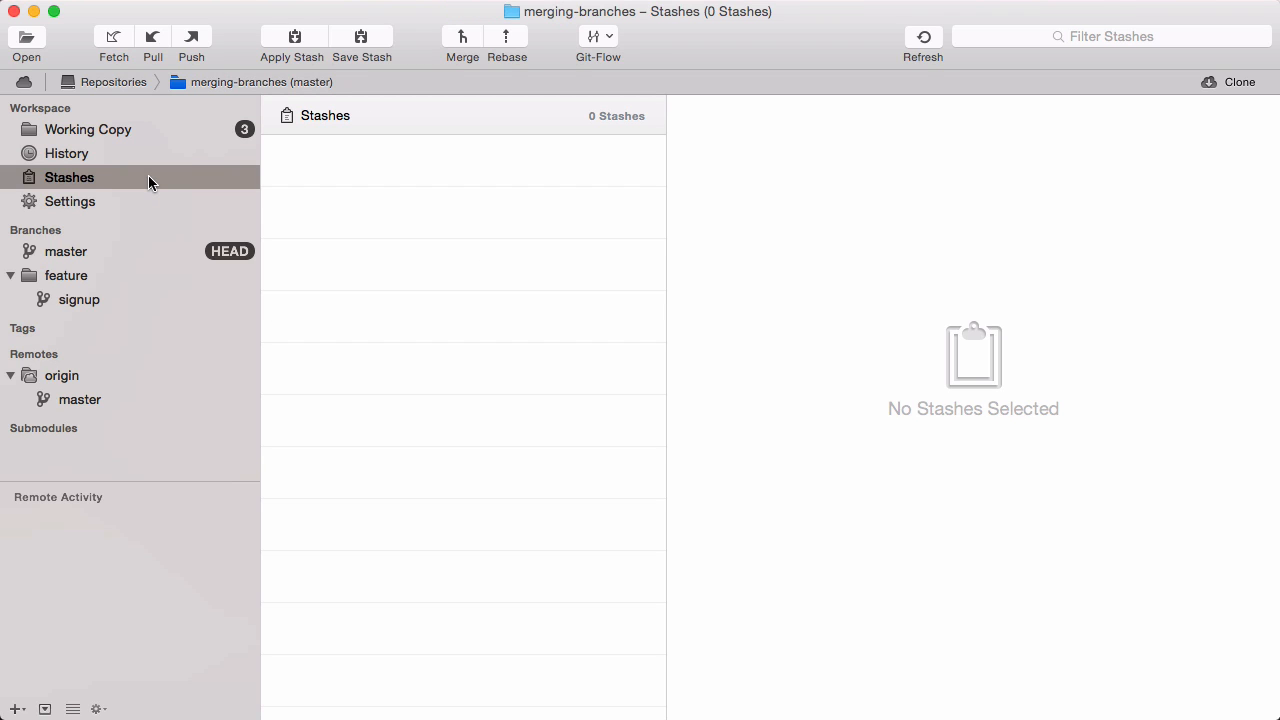